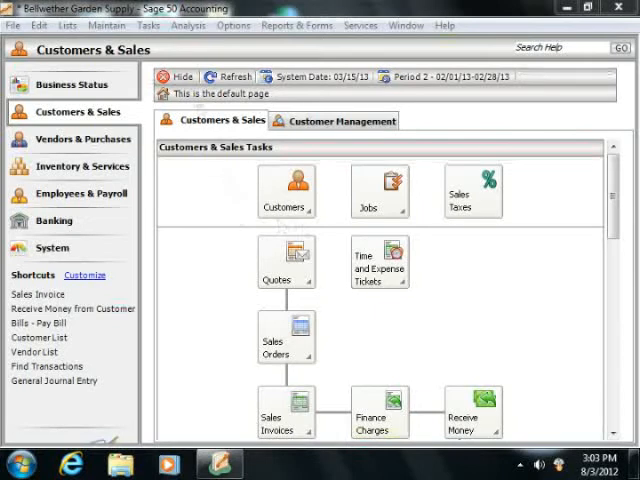
Bring up the Build/Unbuild Assemblies window via the Tasks menu.
click(154, 20)
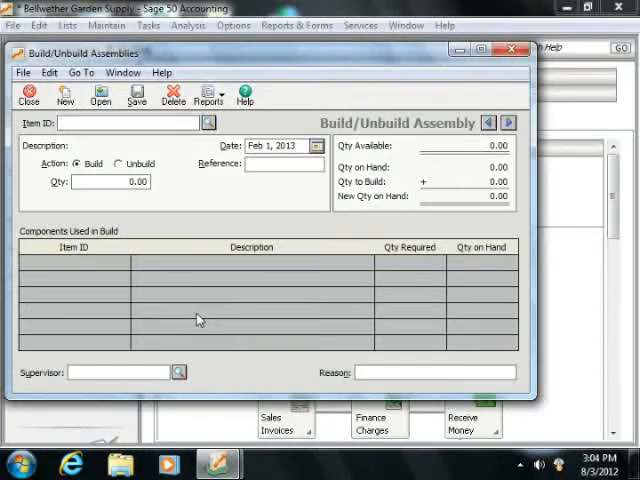
Select assembly TOOL-35600 Garden Hose Kit and date the record Feb 1, 2013.
click(208, 122)
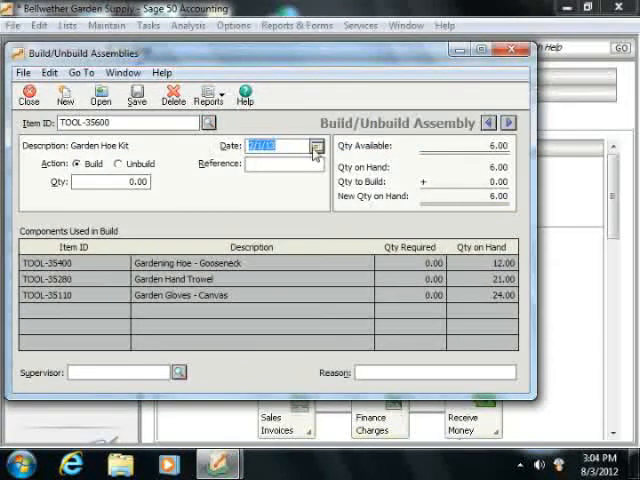
click(312, 146)
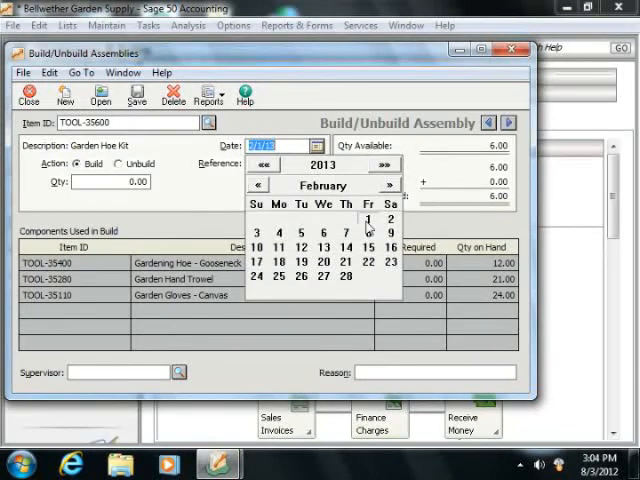
click(368, 220)
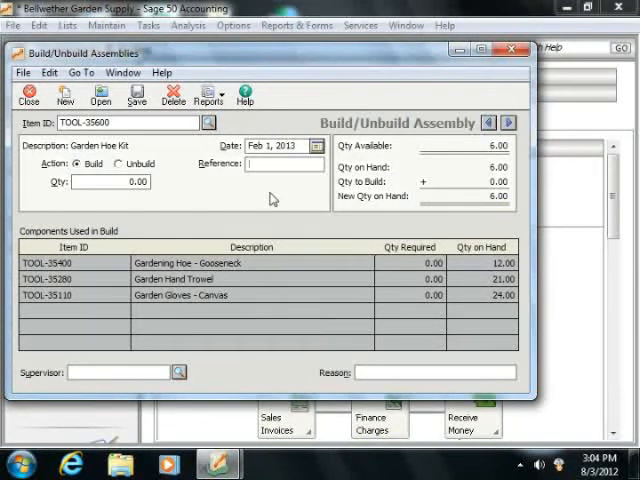
Record an unbuild of 2 Garden Hose Kits with reference 'UNBL' and save it.
text(UNBL)
click(110, 180)
text(2)
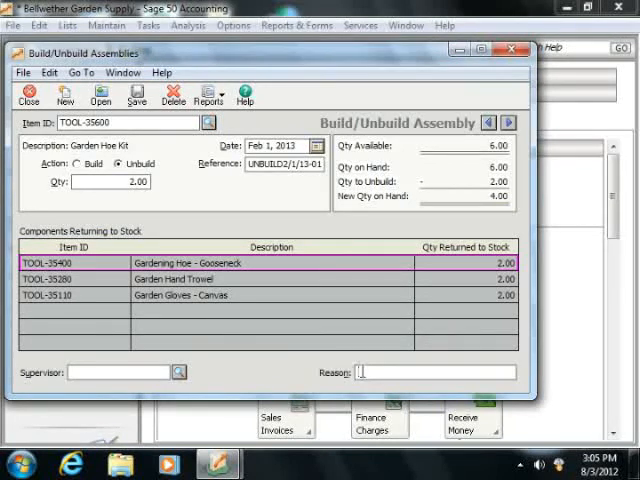
mouse_move(136, 96)
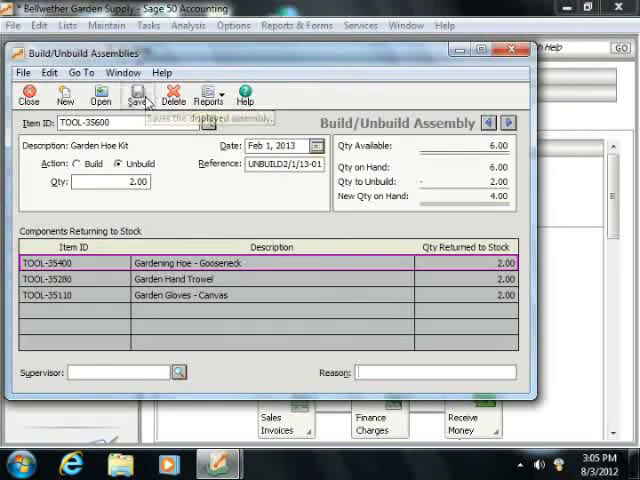
click(136, 96)
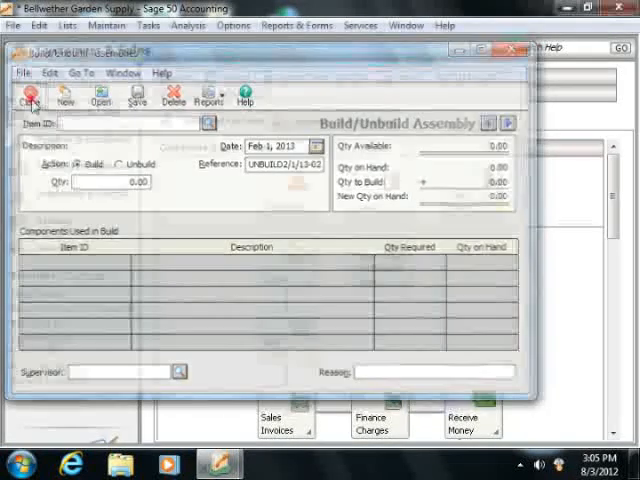